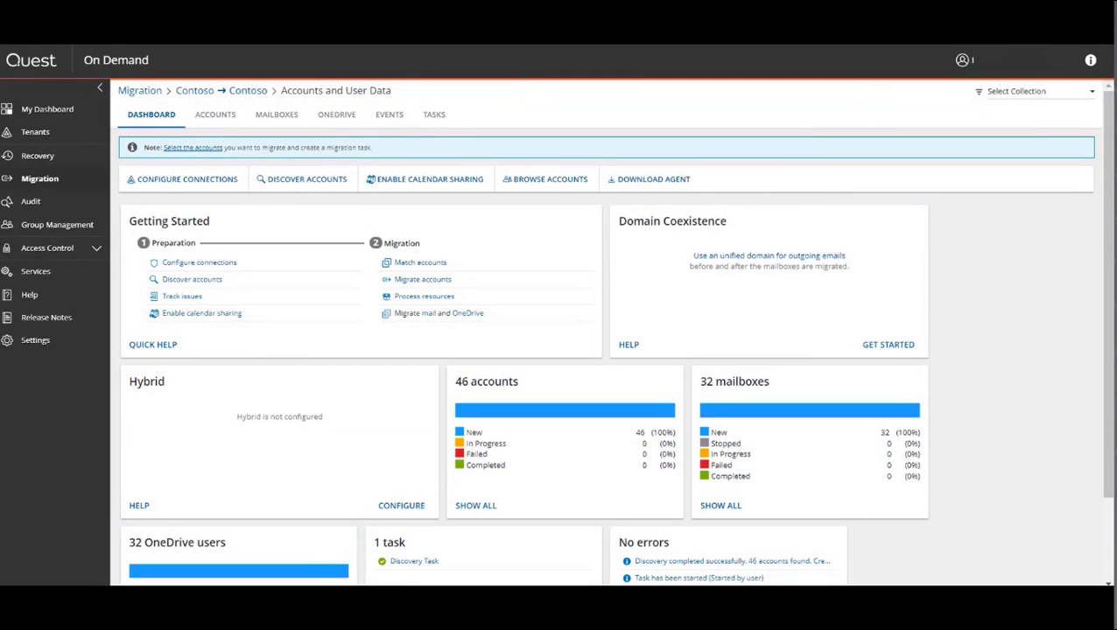
{"action": "mouse_move", "coordinate": [965, 307]}
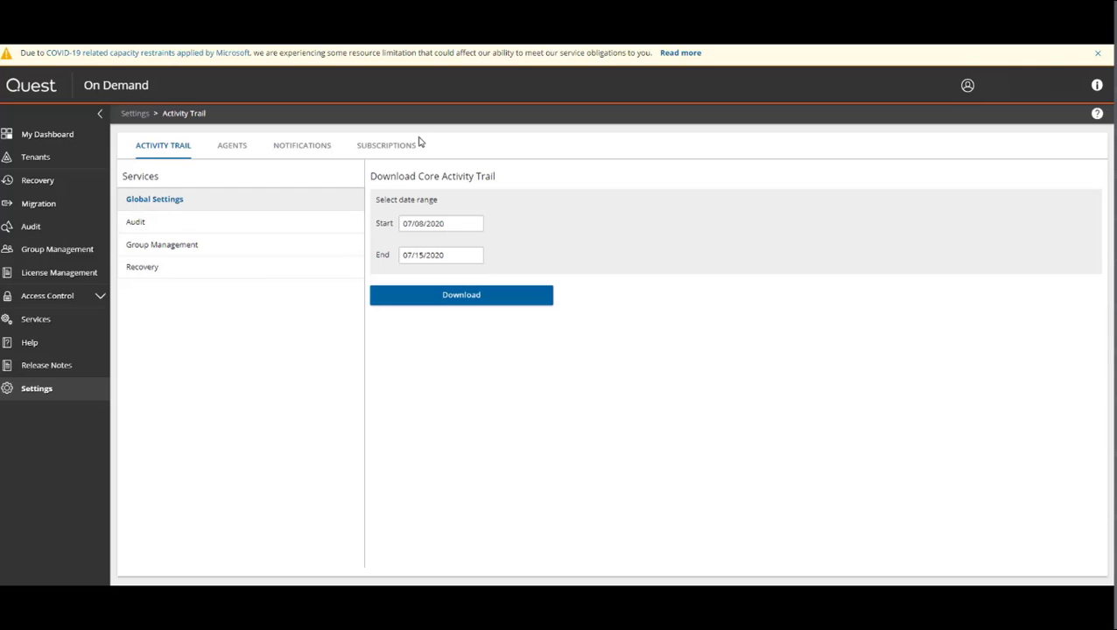
{"action": "mouse_move", "coordinate": [397, 152]}
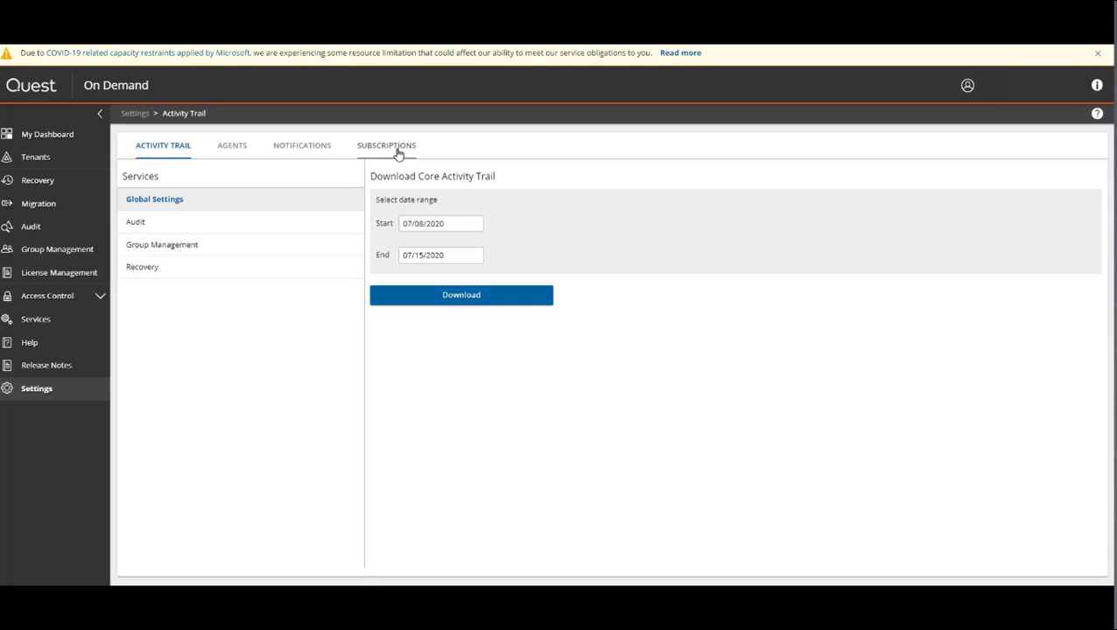
Review the Subscriptions list showing Domain Coexistence licensed, then return to Migration
{"action": "left_click", "coordinate": [386, 146]}
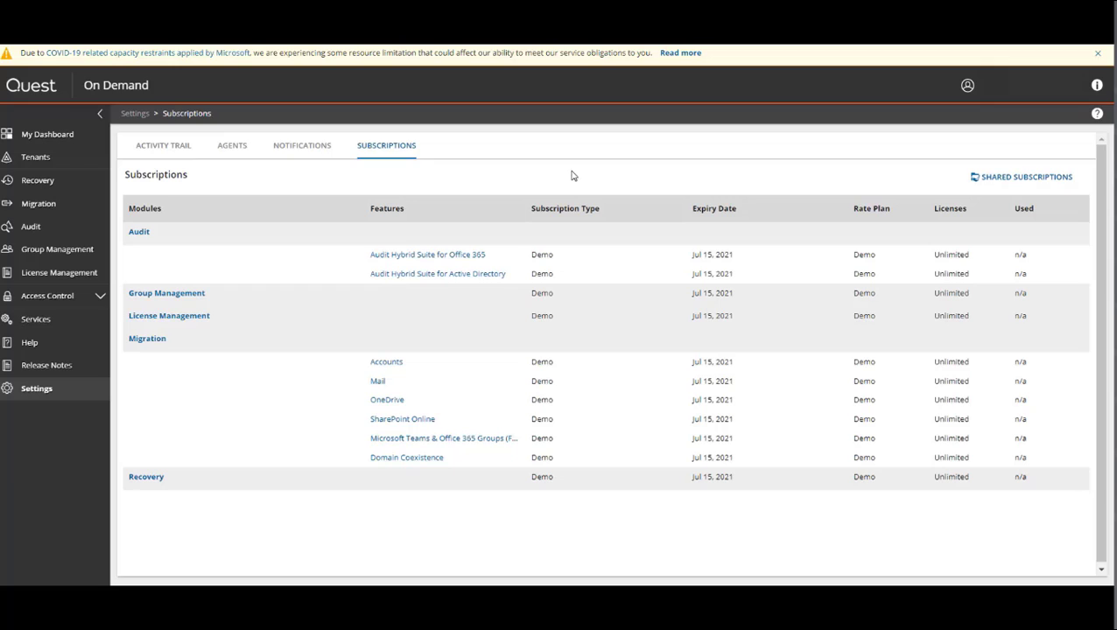
{"action": "mouse_move", "coordinate": [406, 458]}
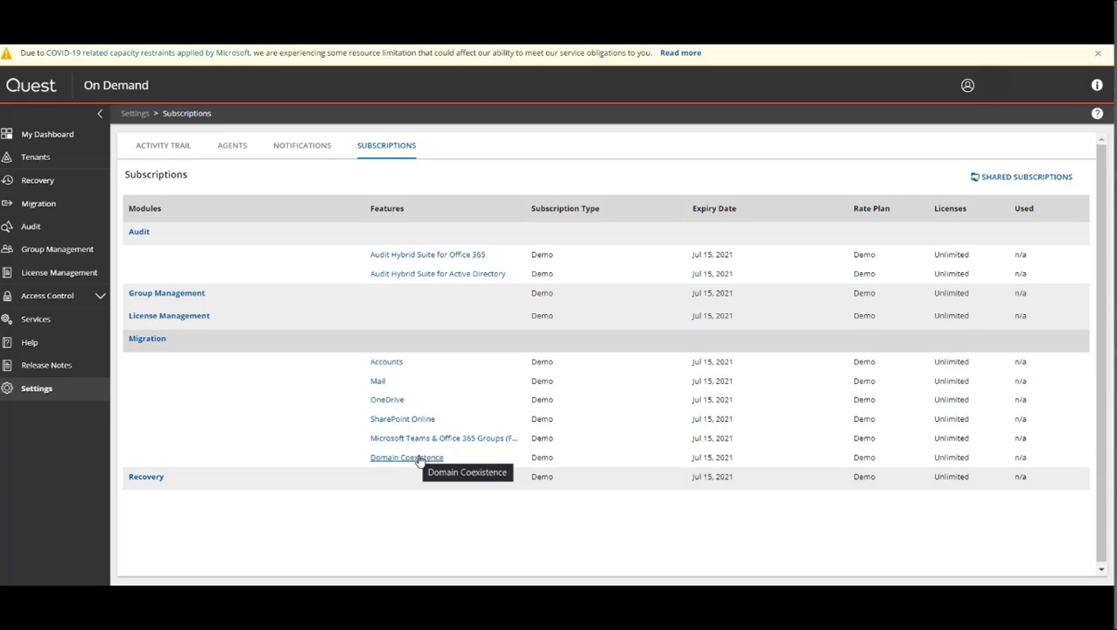
{"action": "mouse_move", "coordinate": [510, 459]}
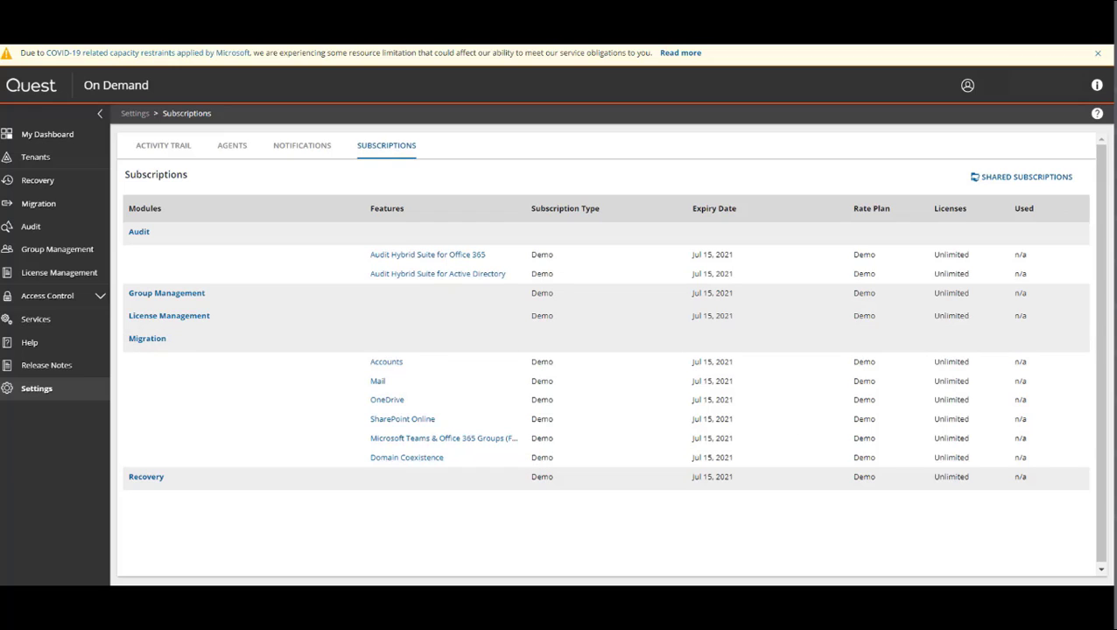
{"action": "left_click", "coordinate": [38, 203]}
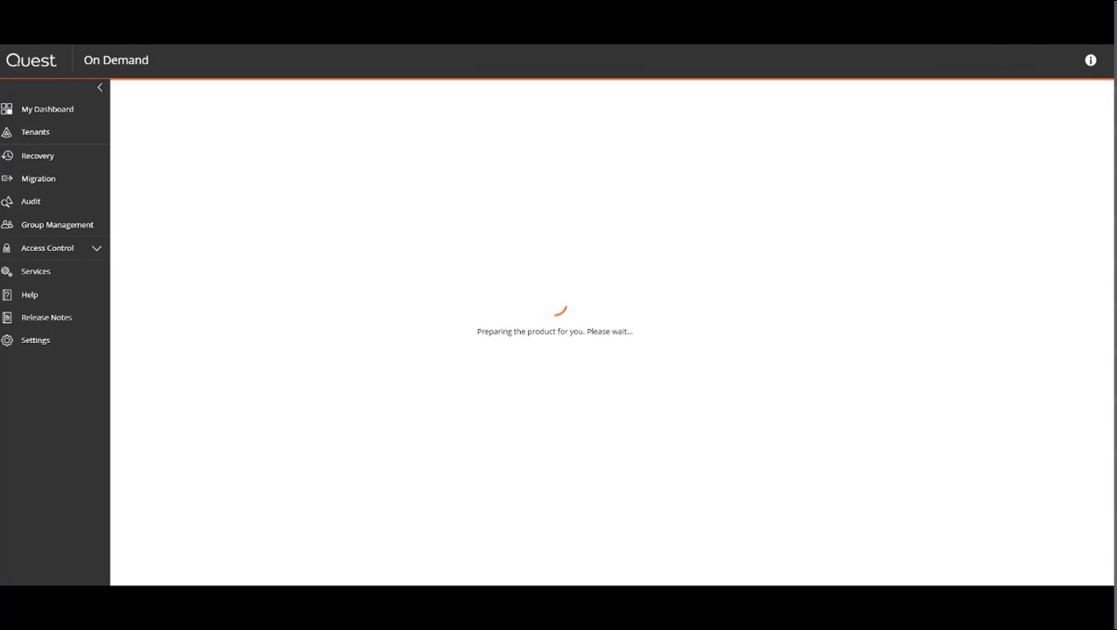
Start Domain Coexistence and save sender rewriting to the target primary email address
{"action": "left_click", "coordinate": [38, 178]}
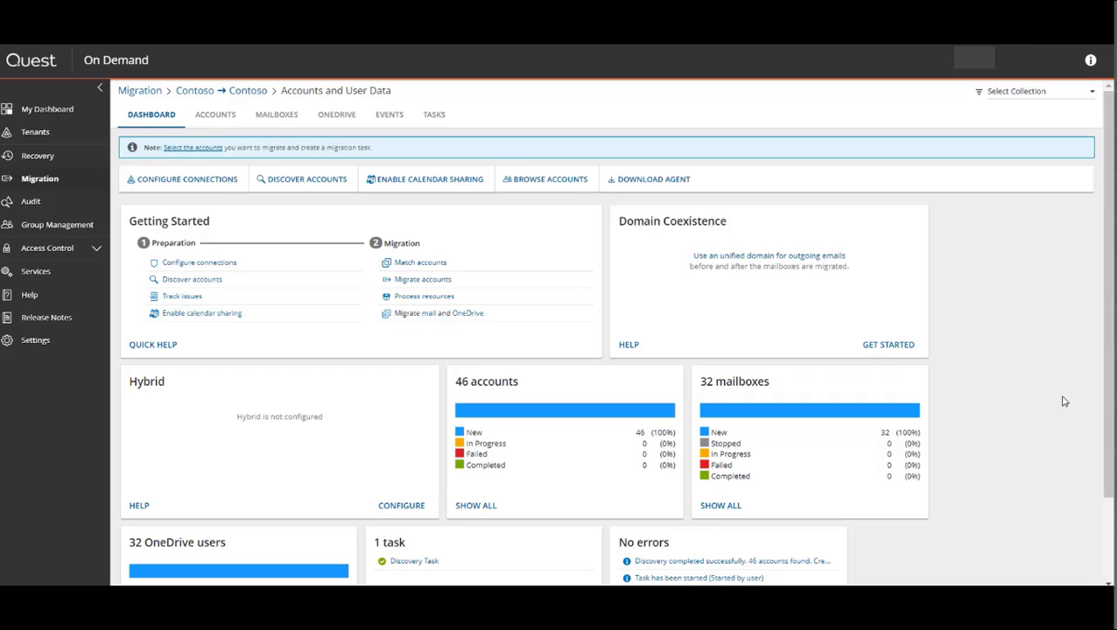
{"action": "mouse_move", "coordinate": [829, 323]}
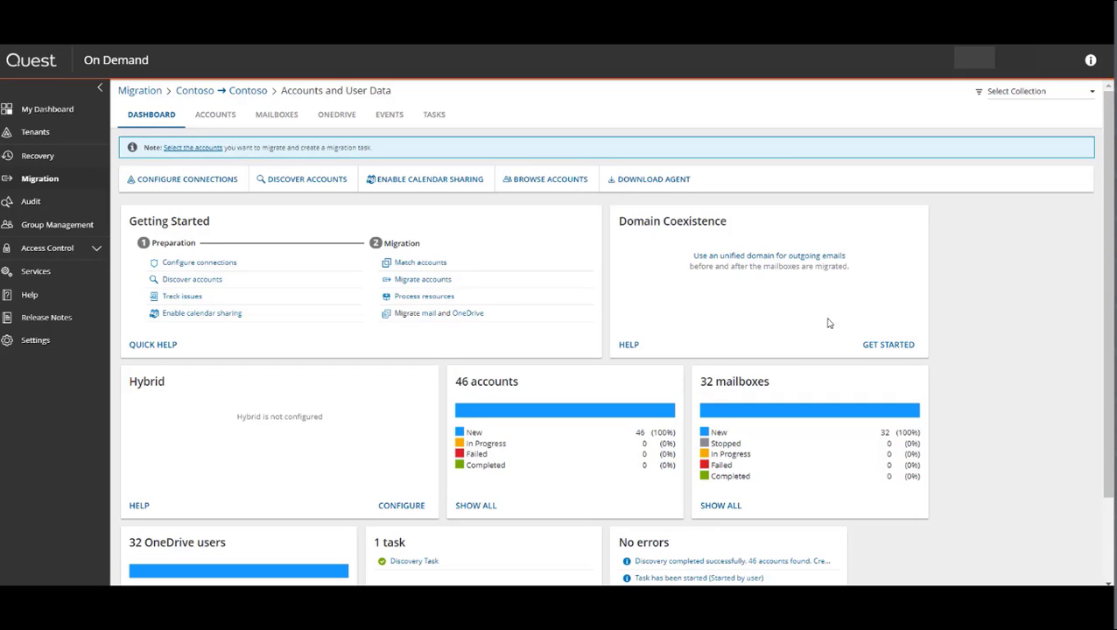
{"action": "mouse_move", "coordinate": [748, 264]}
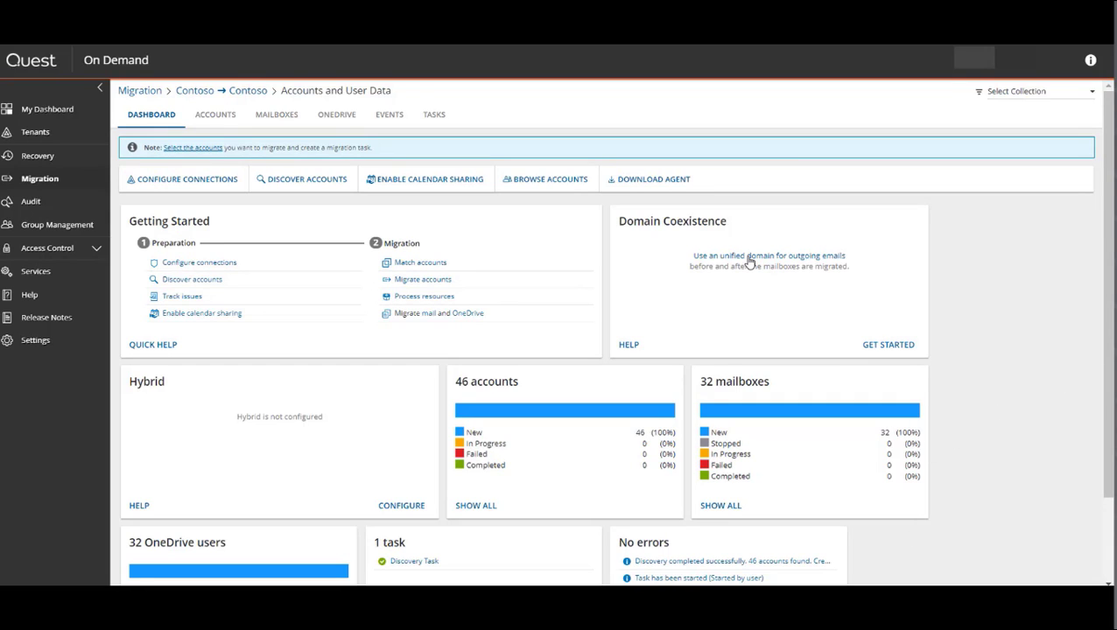
{"action": "left_click", "coordinate": [889, 344]}
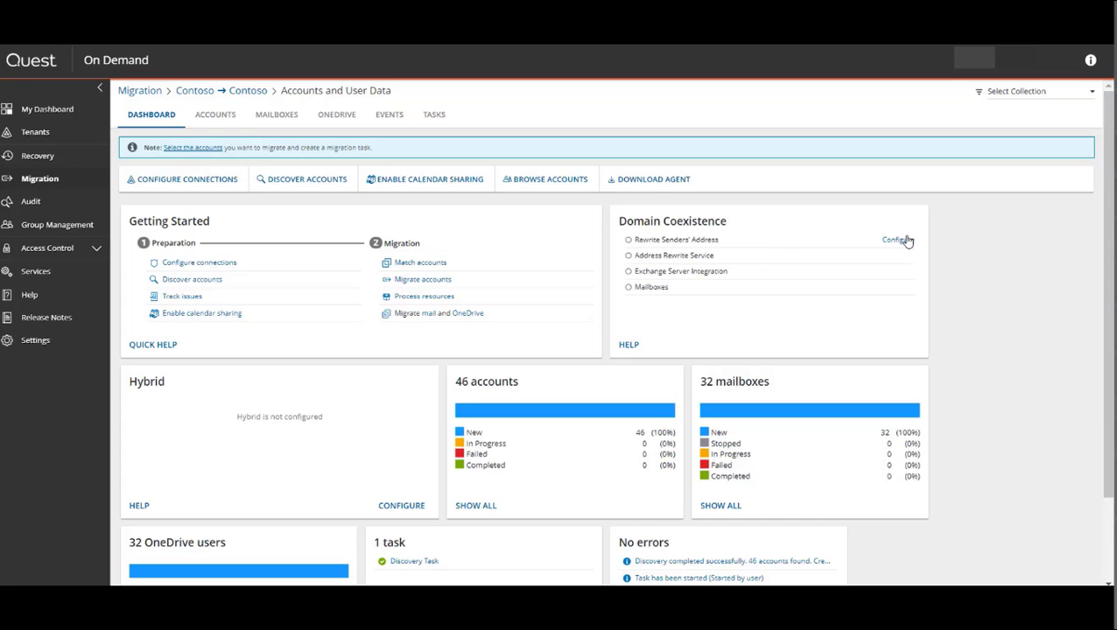
{"action": "left_click", "coordinate": [892, 240]}
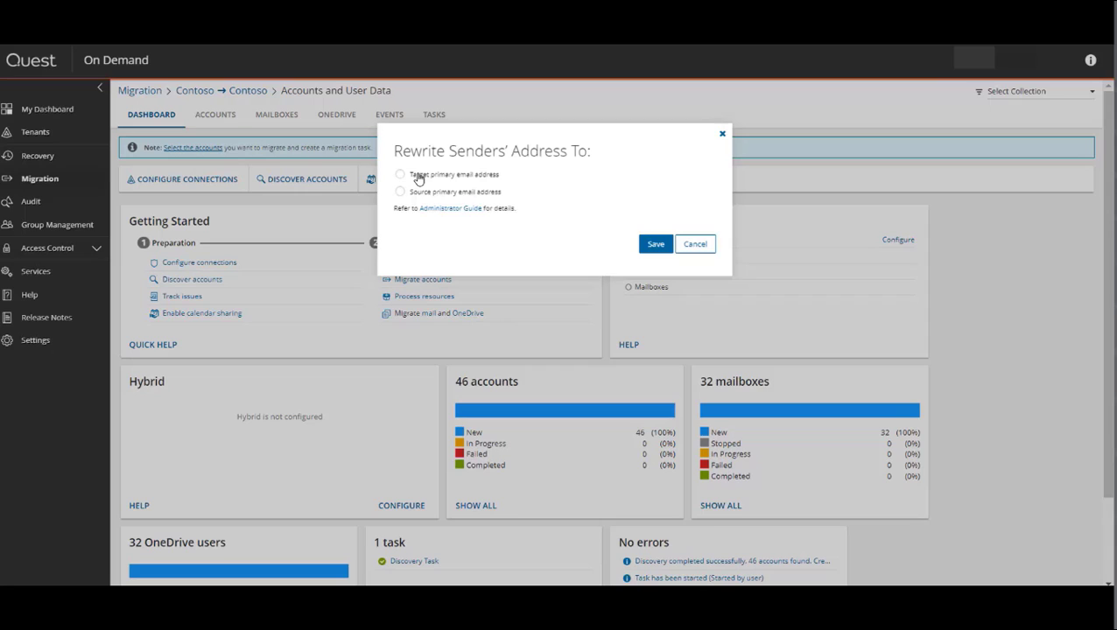
{"action": "left_click", "coordinate": [399, 173]}
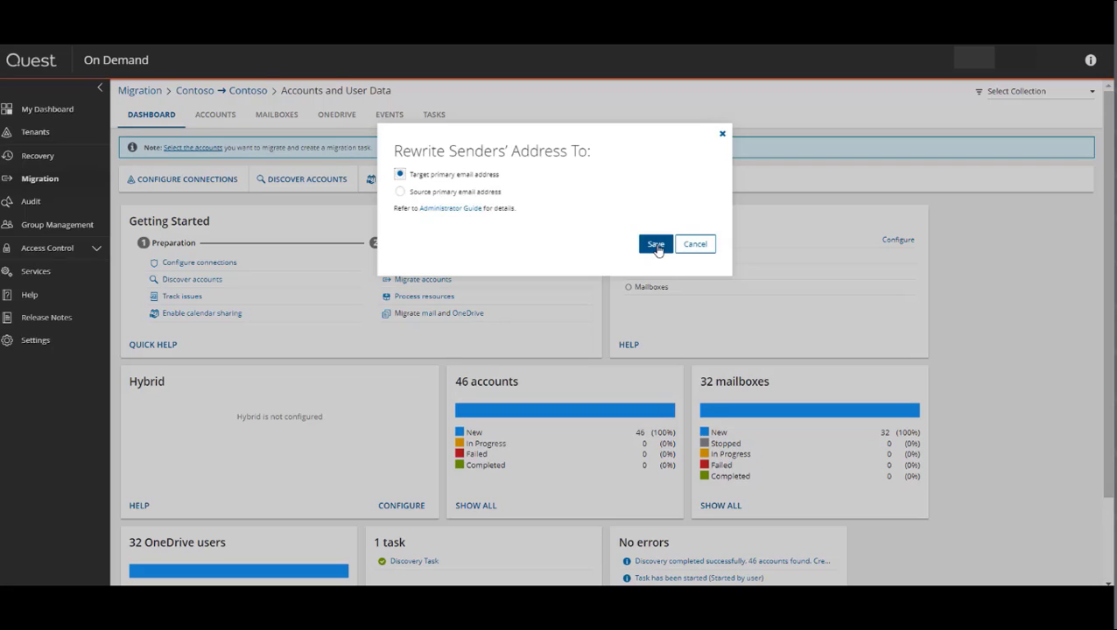
{"action": "left_click", "coordinate": [657, 243]}
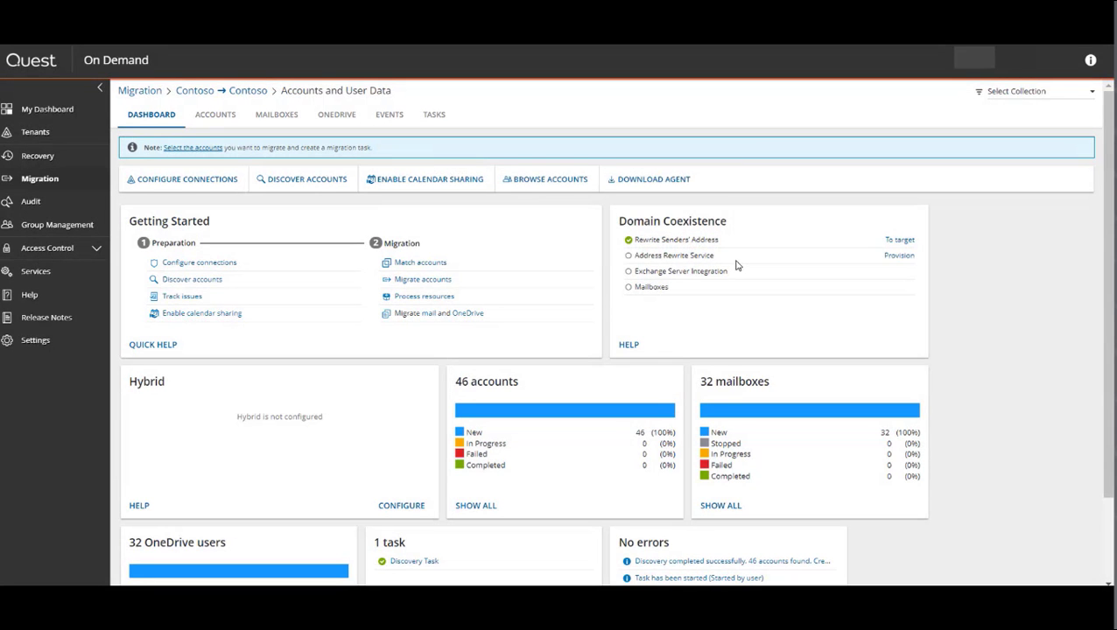
{"action": "mouse_move", "coordinate": [908, 258]}
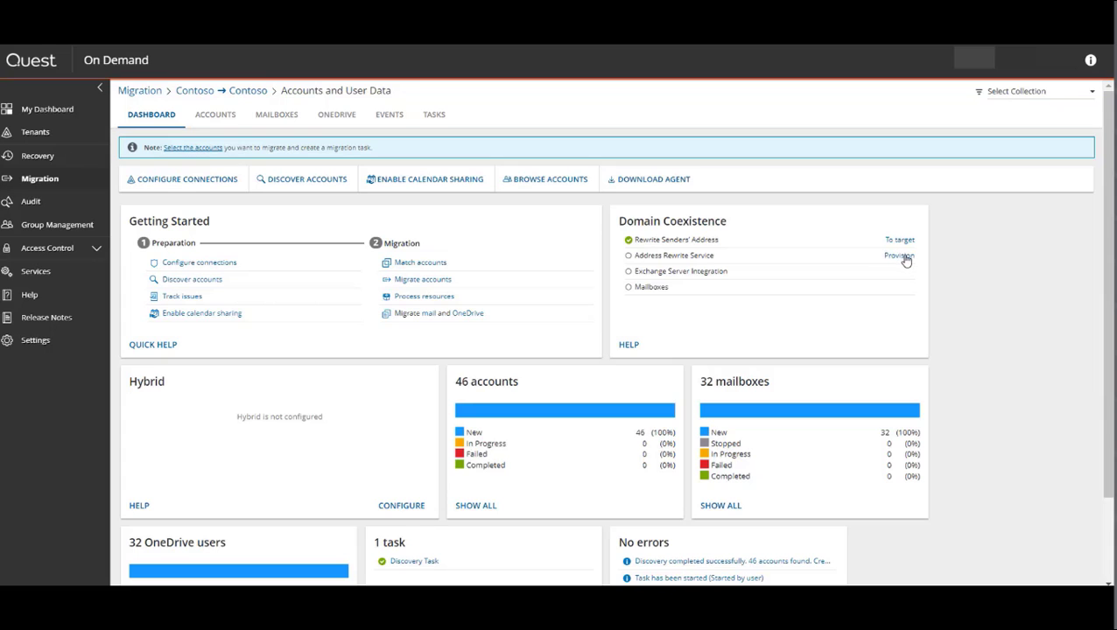
Provision the Address Rewrite Service and confirm the provisioning
{"action": "left_click", "coordinate": [906, 258]}
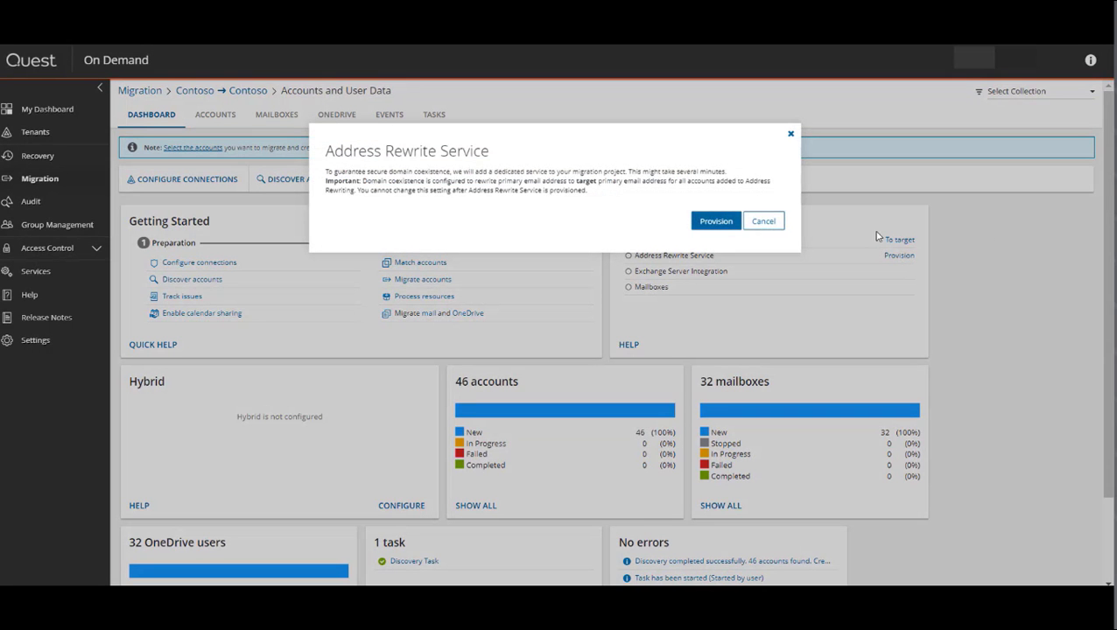
{"action": "mouse_move", "coordinate": [595, 181]}
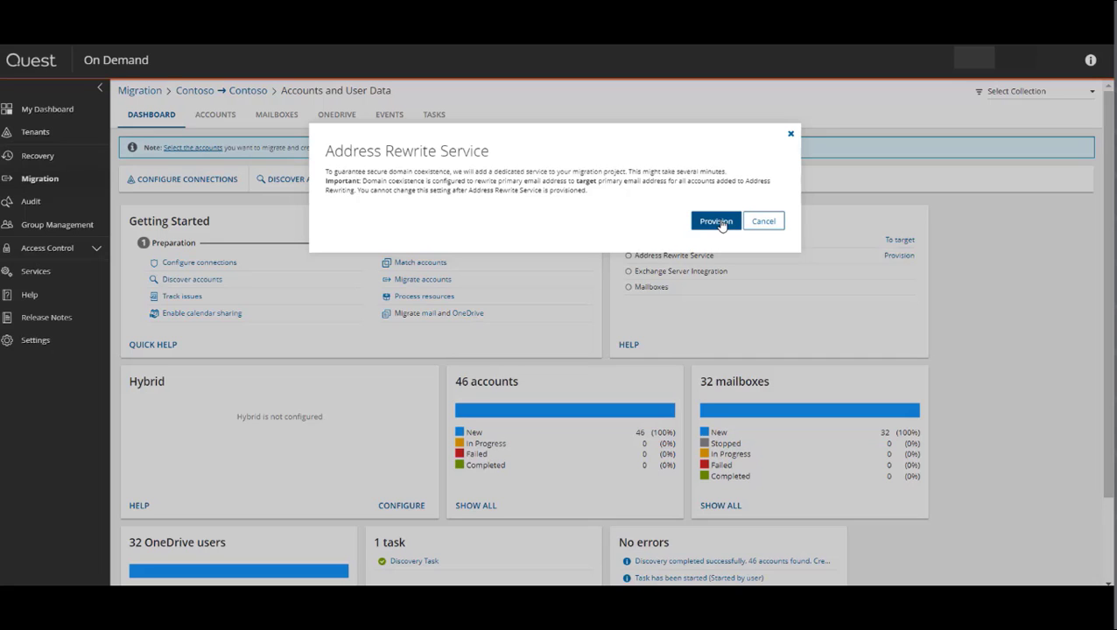
{"action": "left_click", "coordinate": [716, 220]}
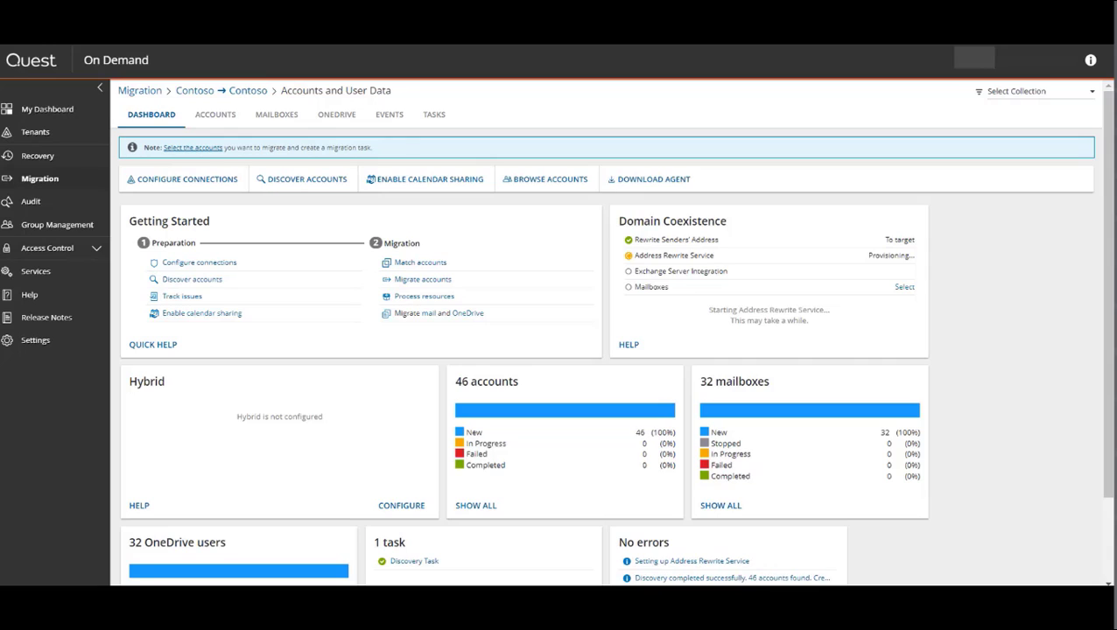
{"action": "mouse_move", "coordinate": [801, 255]}
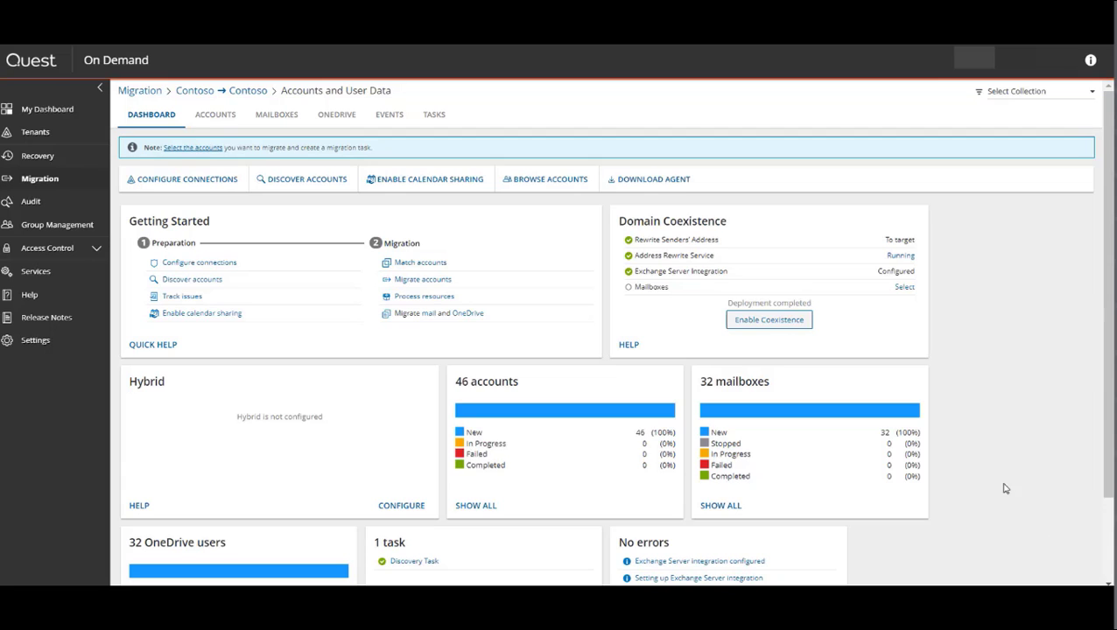
{"action": "mouse_move", "coordinate": [848, 319]}
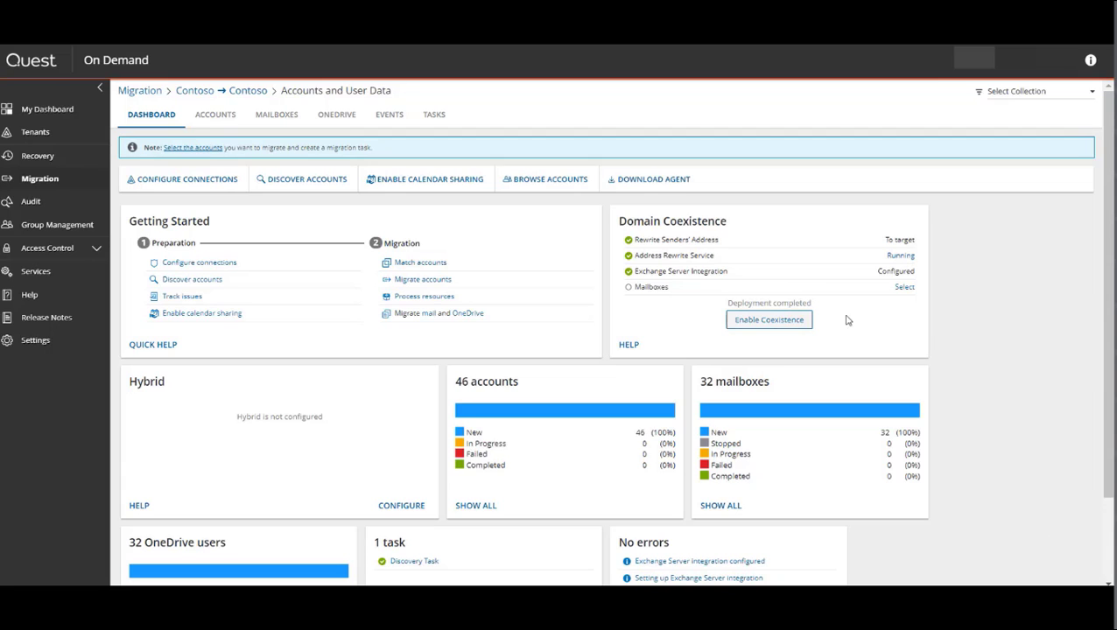
{"action": "mouse_move", "coordinate": [1005, 251]}
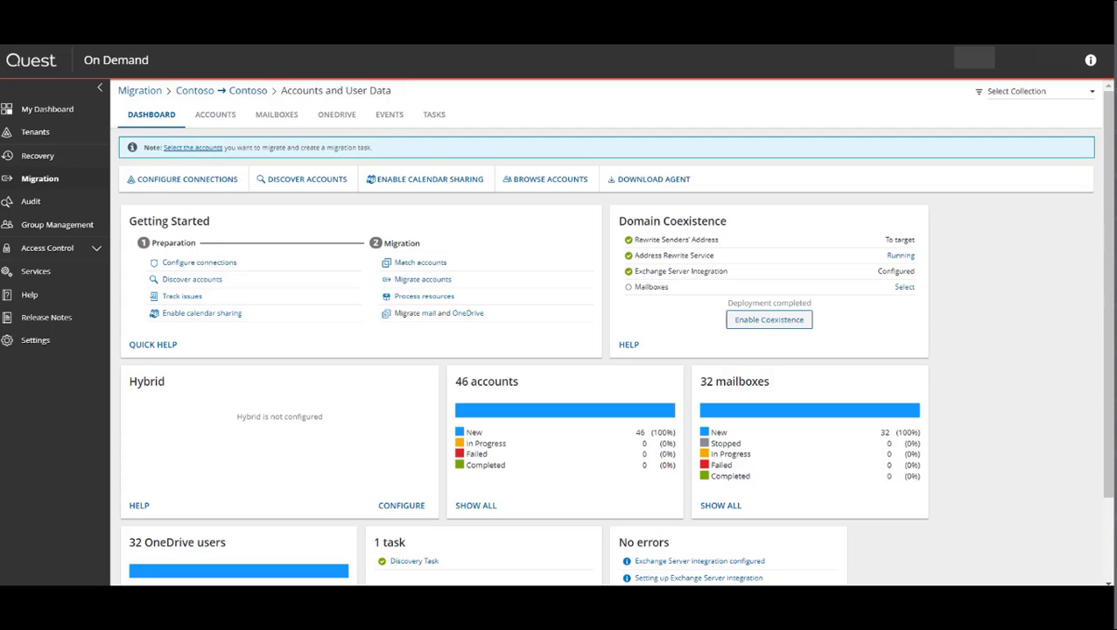
{"action": "mouse_move", "coordinate": [769, 320]}
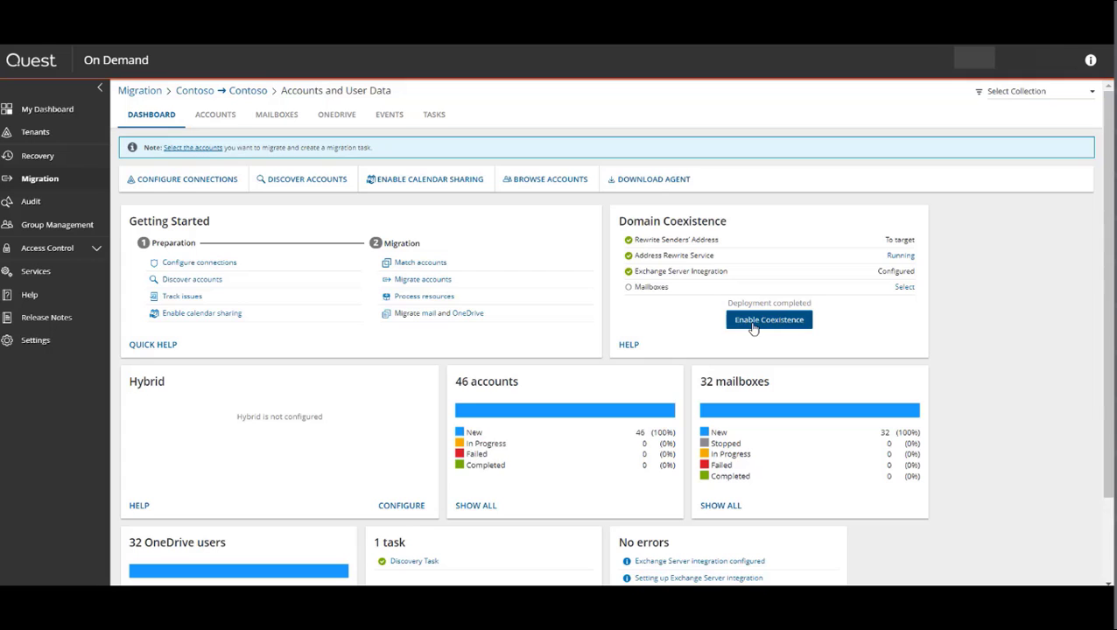
Enable coexistence and bring up the mailboxes ready for address rewrite
{"action": "left_click", "coordinate": [768, 319]}
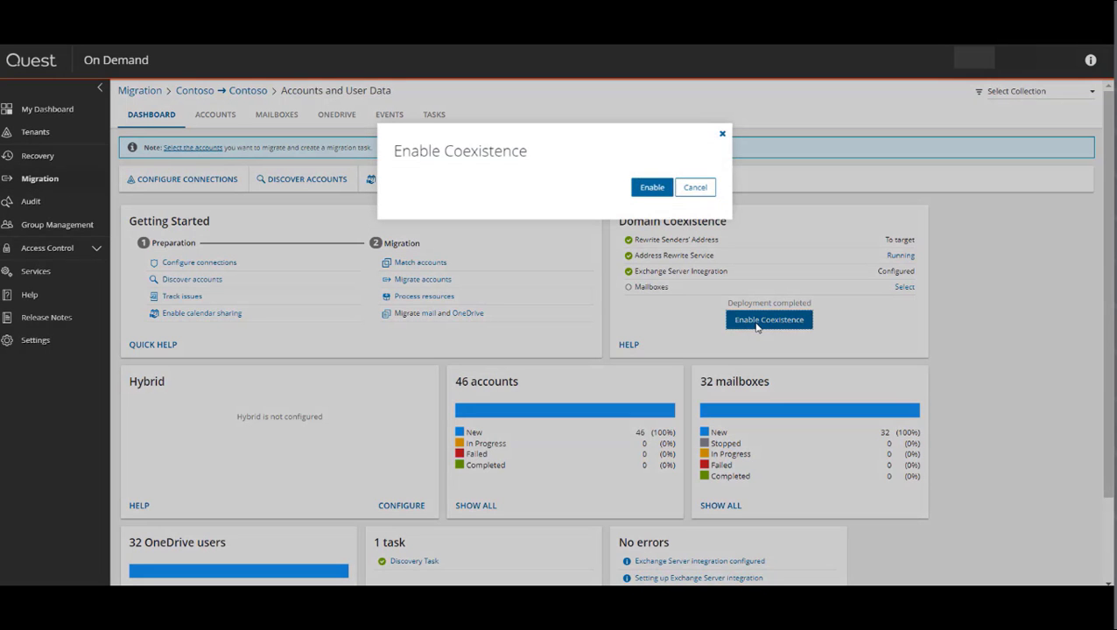
{"action": "left_click", "coordinate": [694, 186]}
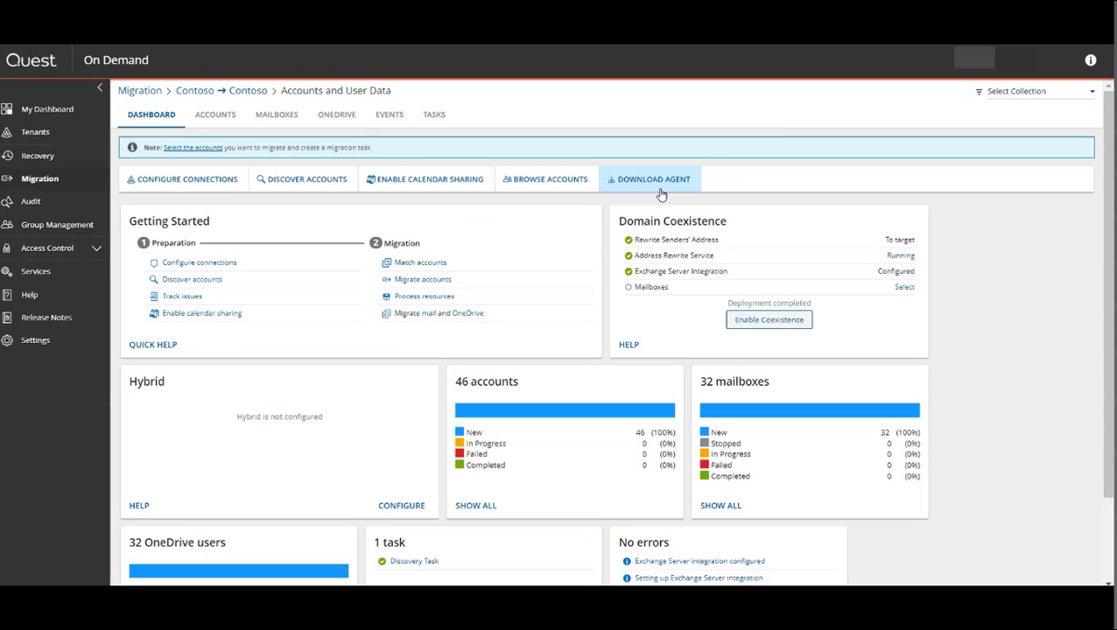
{"action": "left_click", "coordinate": [768, 320]}
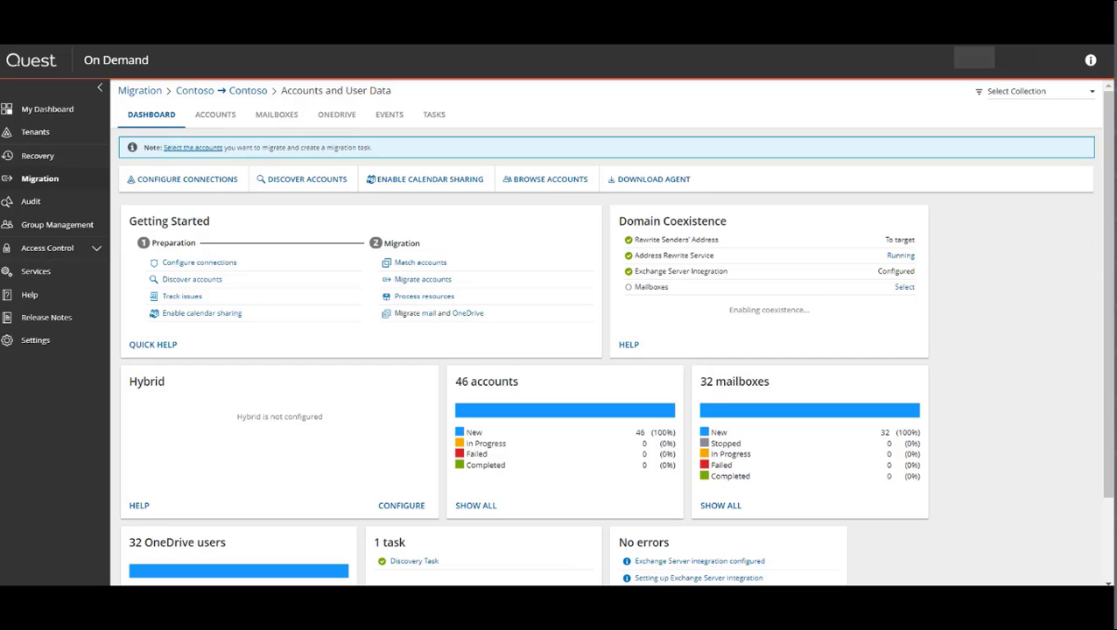
{"action": "mouse_move", "coordinate": [891, 291]}
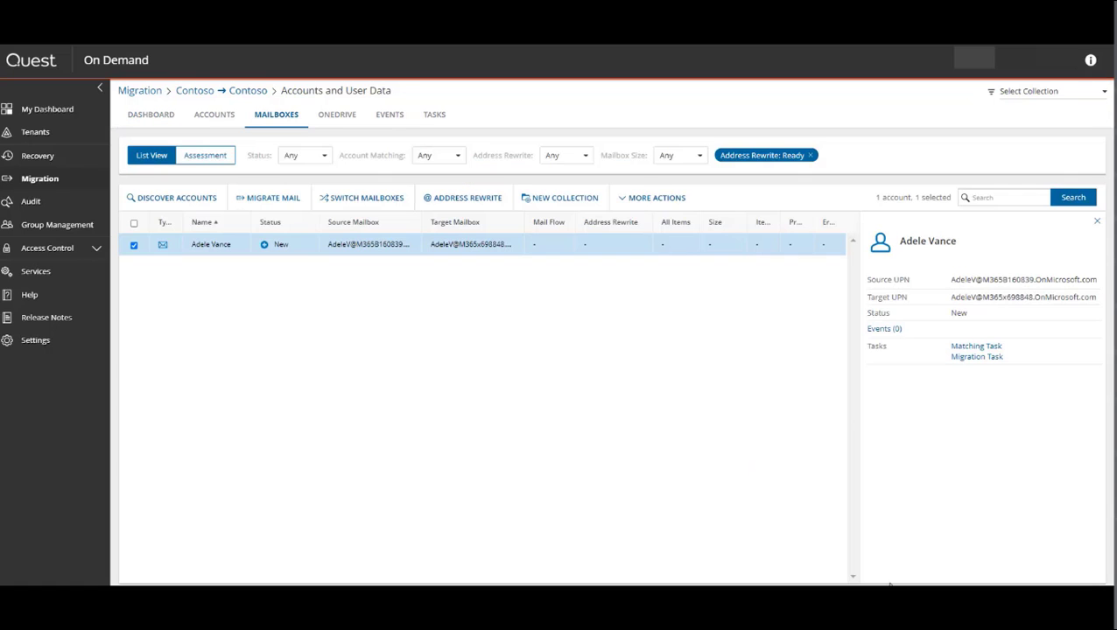
{"action": "mouse_move", "coordinate": [419, 251]}
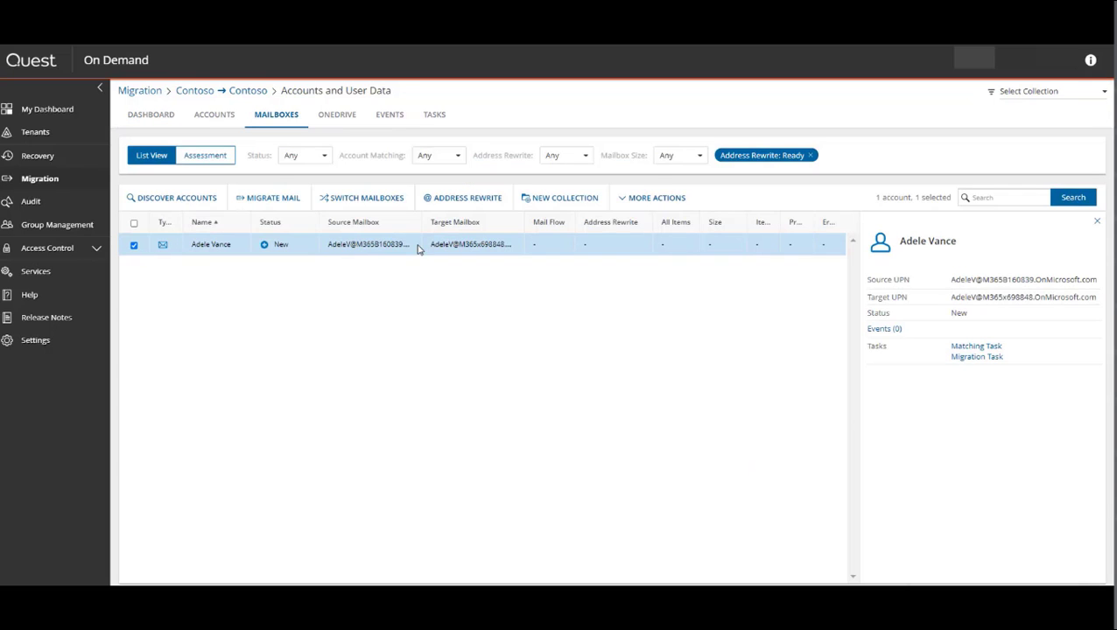
Create and run an Address Rewrite task turning on rewriting for the selected mailbox
{"action": "left_click", "coordinate": [463, 197]}
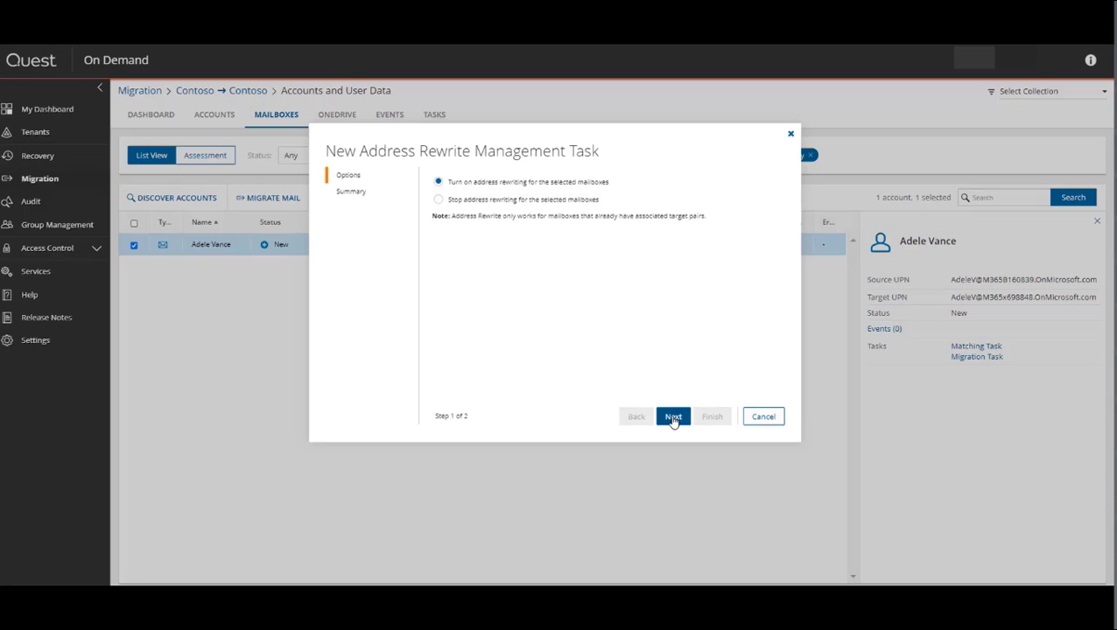
{"action": "left_click", "coordinate": [673, 417]}
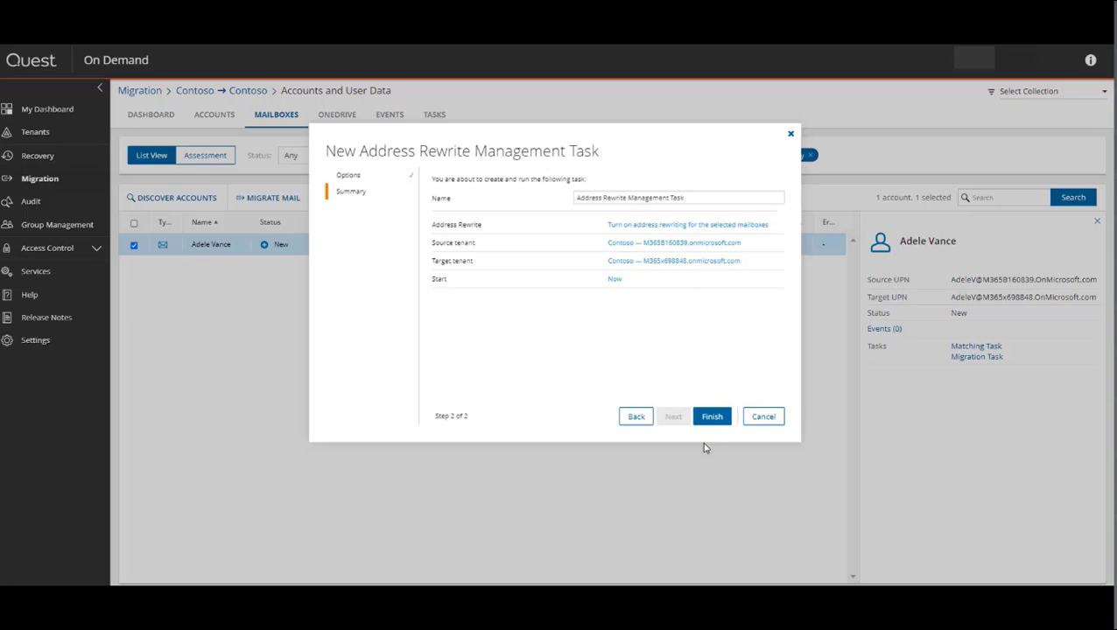
{"action": "left_click", "coordinate": [712, 415]}
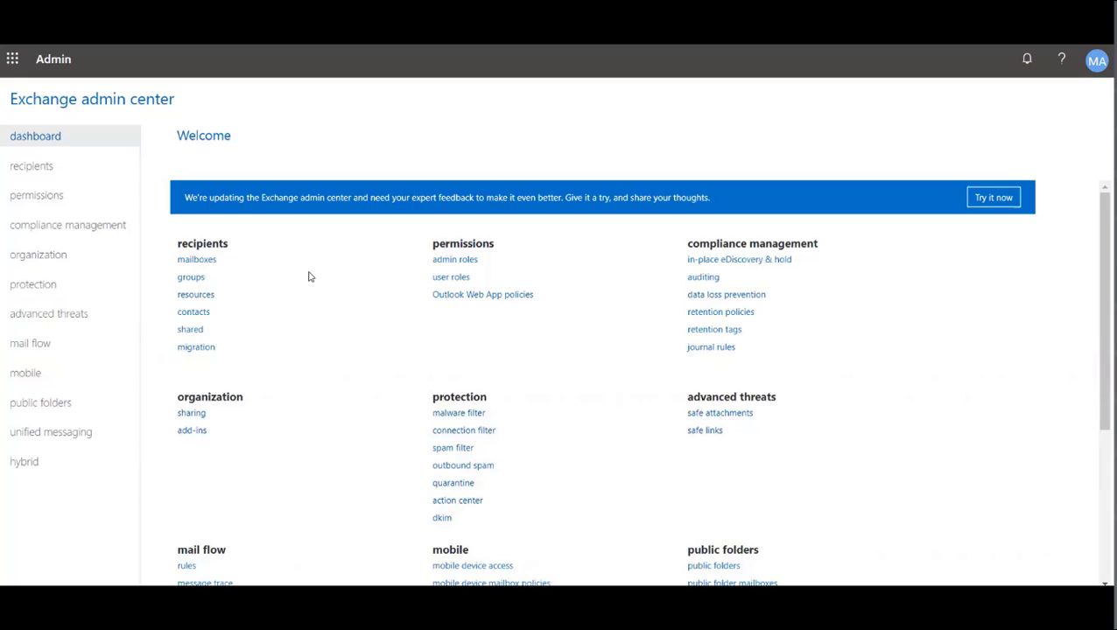
Show the Quest On Demand Coexistence group's details in the recipient groups list
{"action": "left_click", "coordinate": [190, 277]}
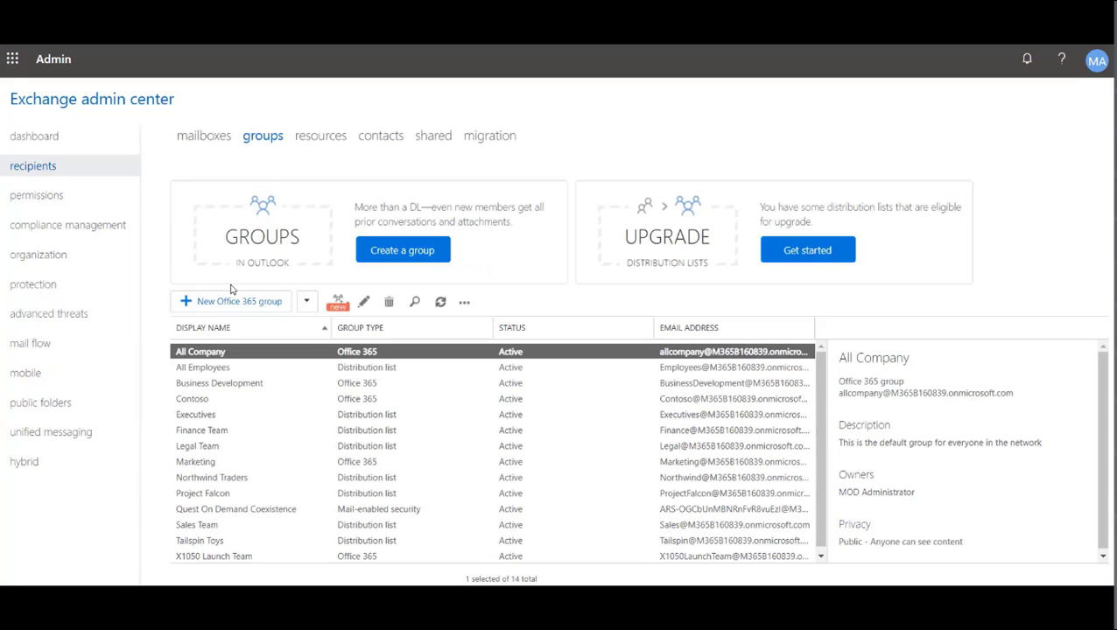
{"action": "mouse_move", "coordinate": [261, 517]}
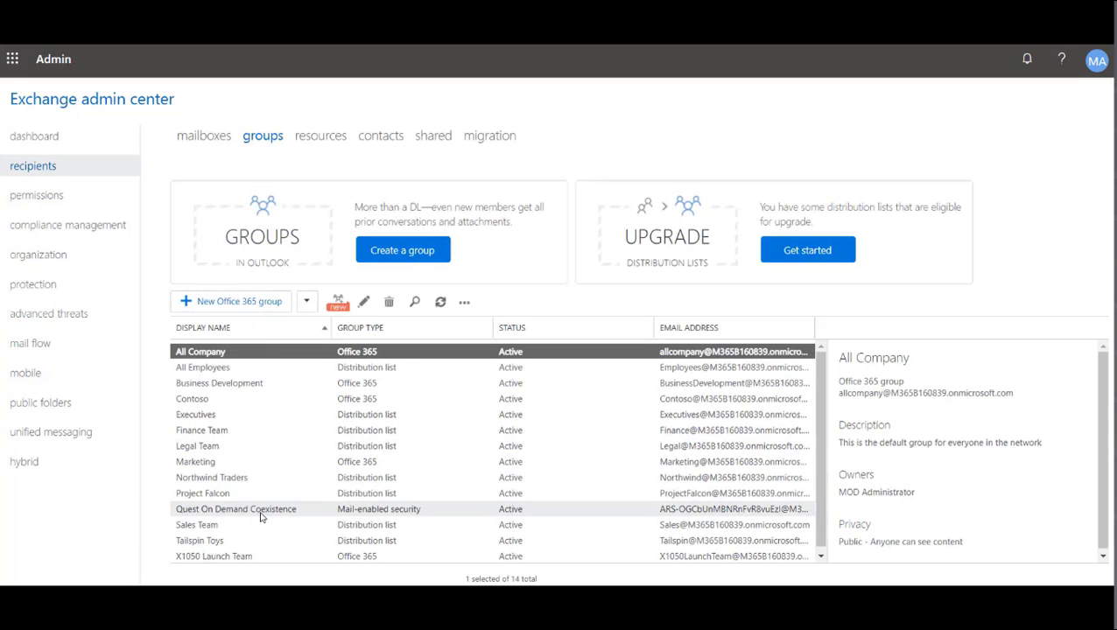
{"action": "left_click", "coordinate": [260, 509]}
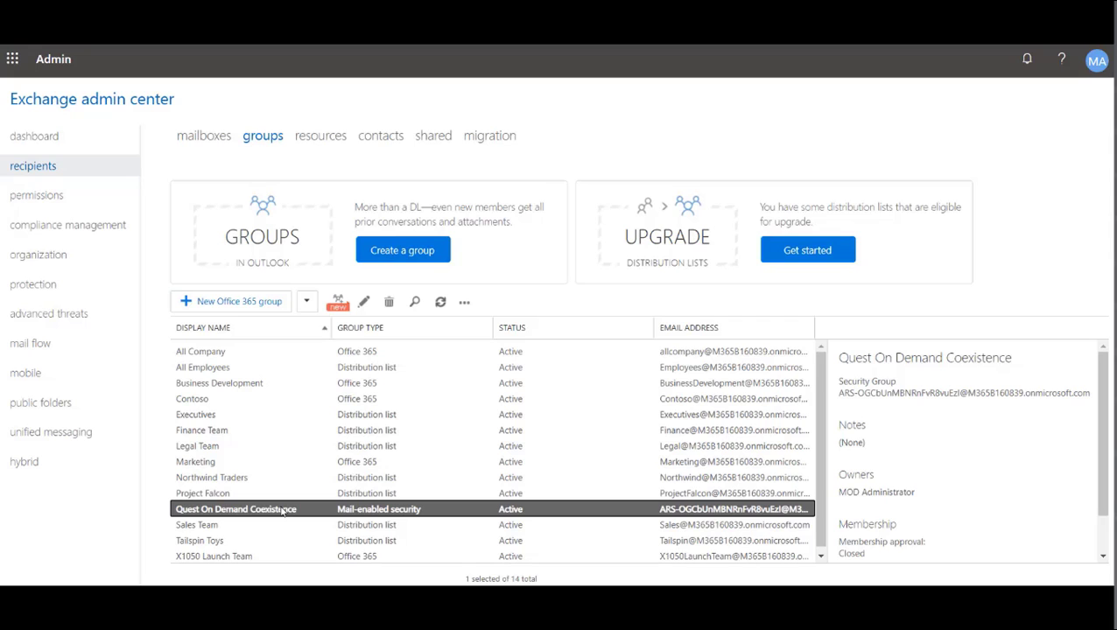
{"action": "mouse_move", "coordinate": [46, 344]}
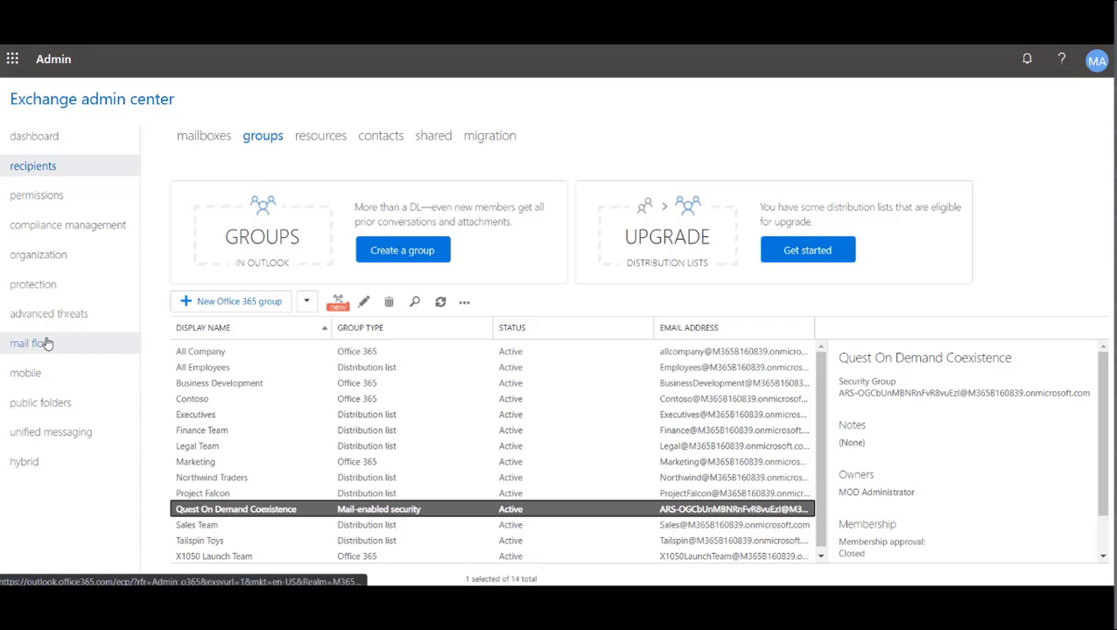
Review the Quest Coexistence From and ToCc mail flow rule details
{"action": "left_click", "coordinate": [29, 343]}
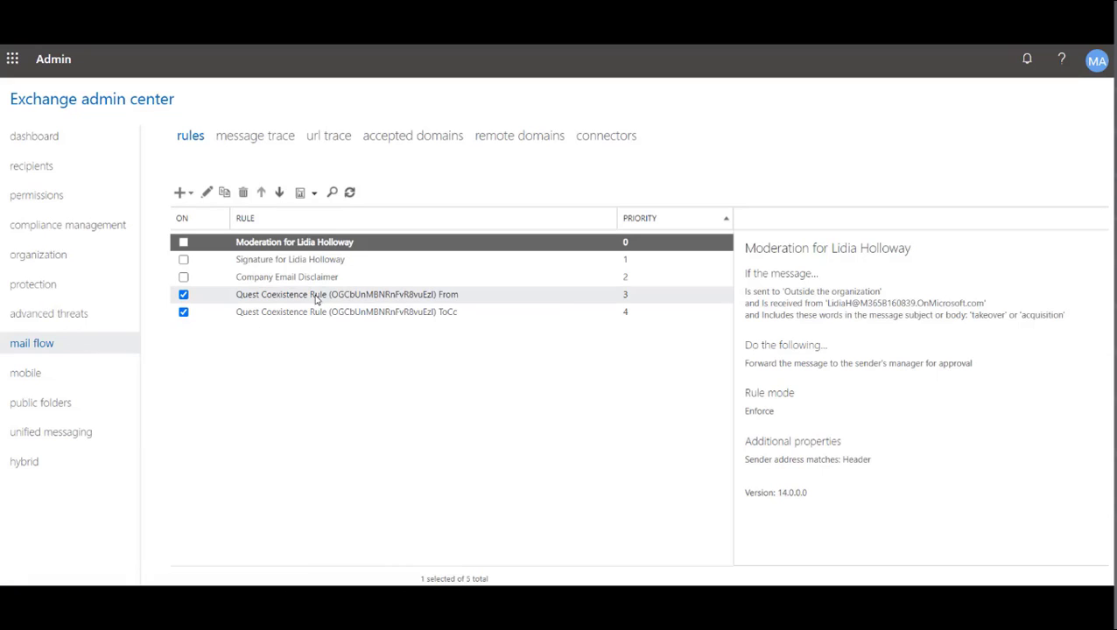
{"action": "left_click", "coordinate": [329, 294]}
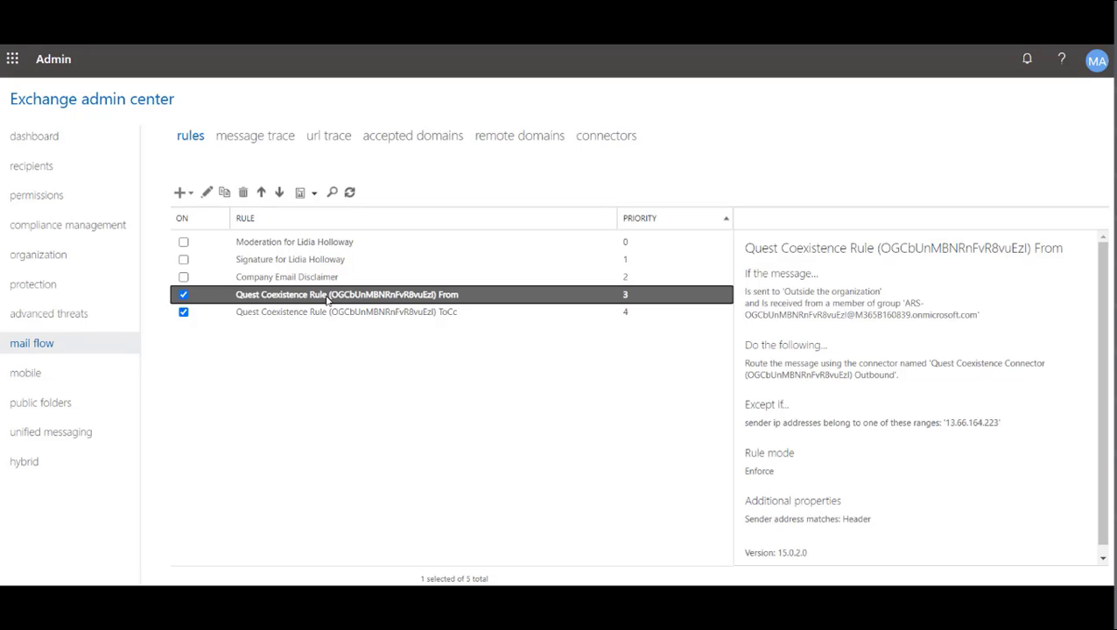
{"action": "mouse_move", "coordinate": [364, 313]}
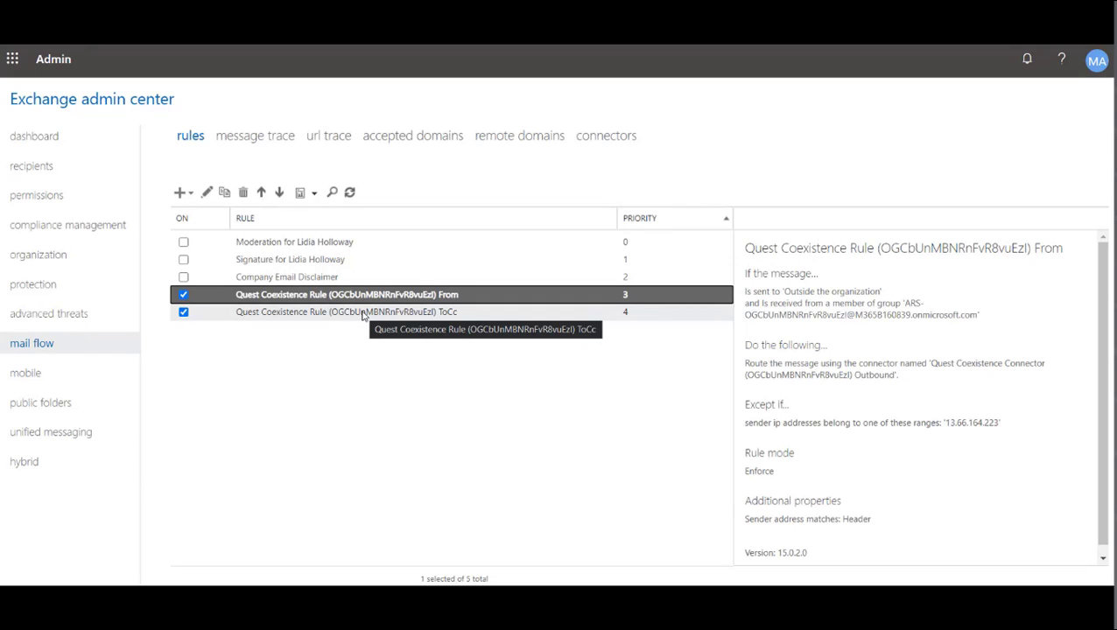
{"action": "left_click", "coordinate": [361, 311]}
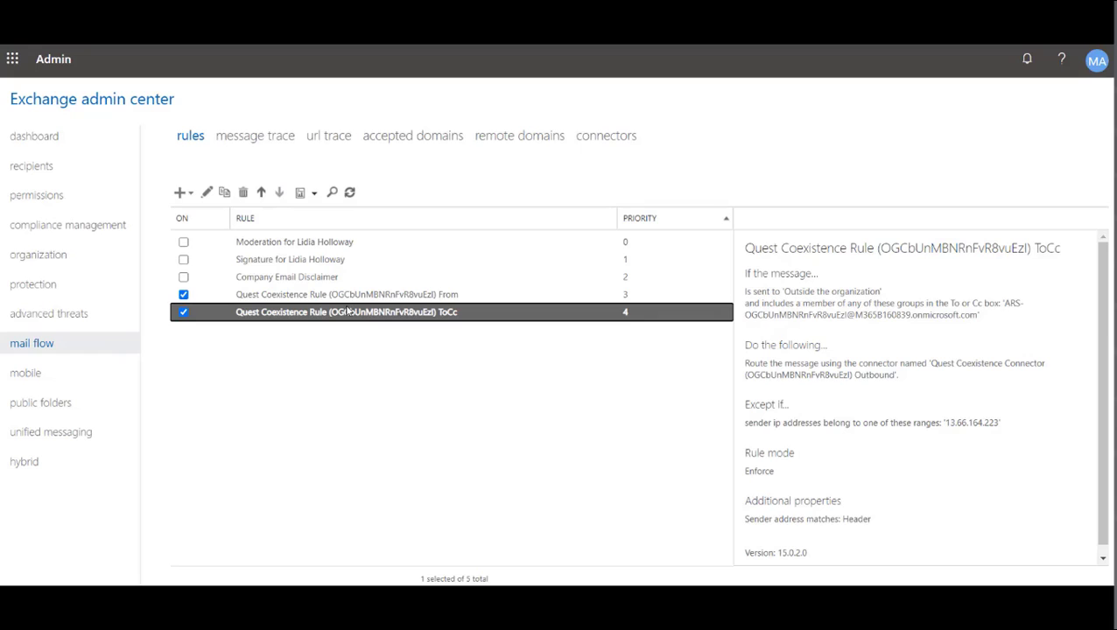
{"action": "left_click", "coordinate": [605, 136]}
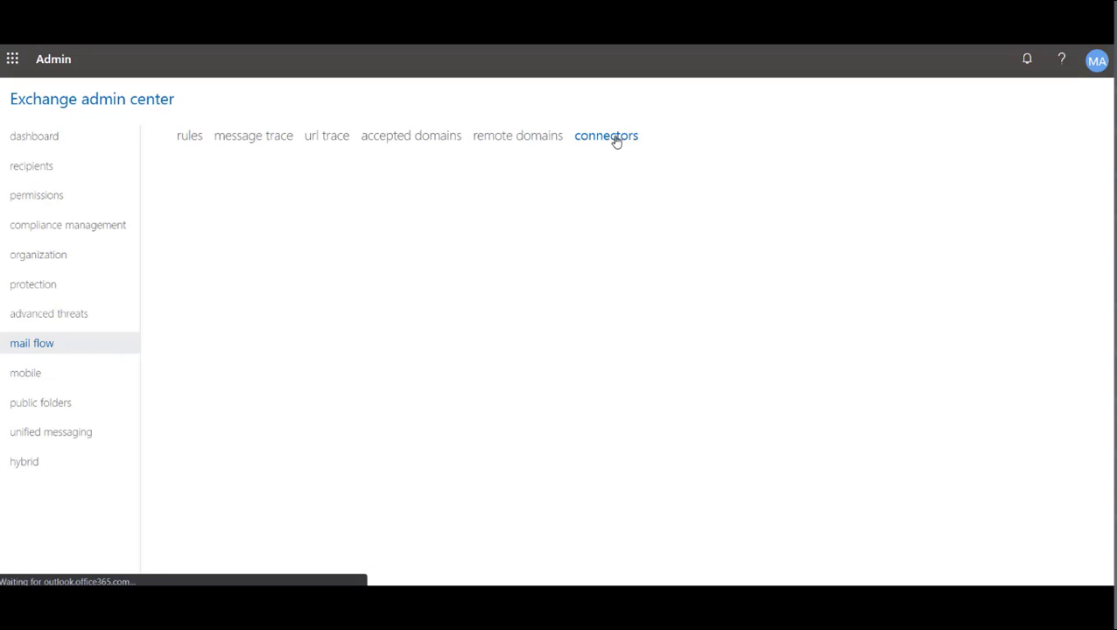
Load the connectors list and show the inbound Quest Coexistence connector's details
{"action": "left_click", "coordinate": [606, 136]}
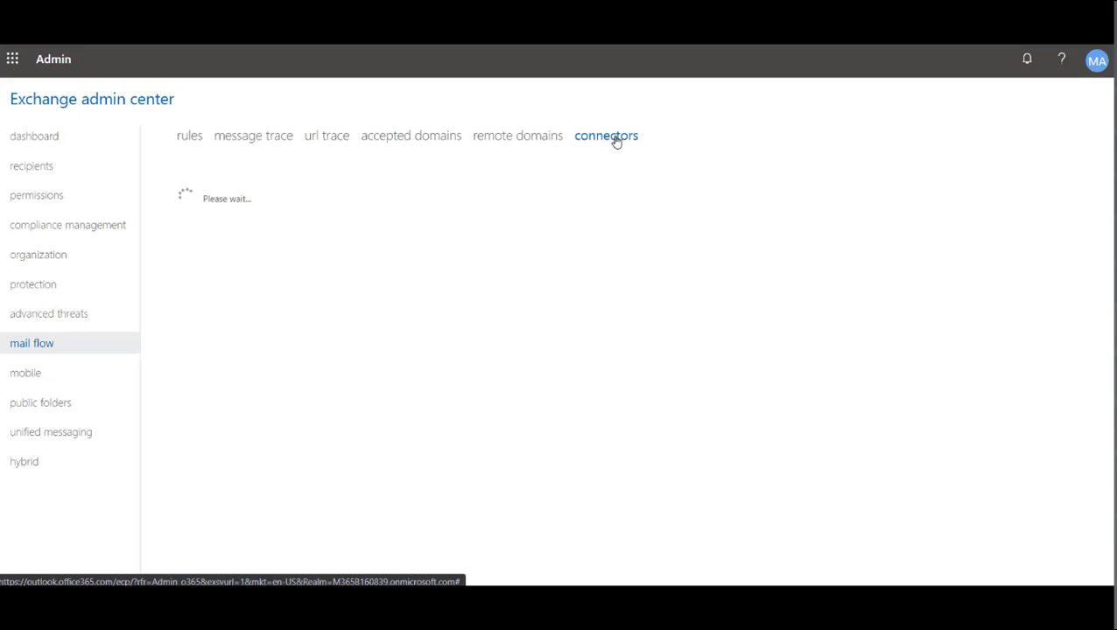
{"action": "left_click", "coordinate": [606, 136]}
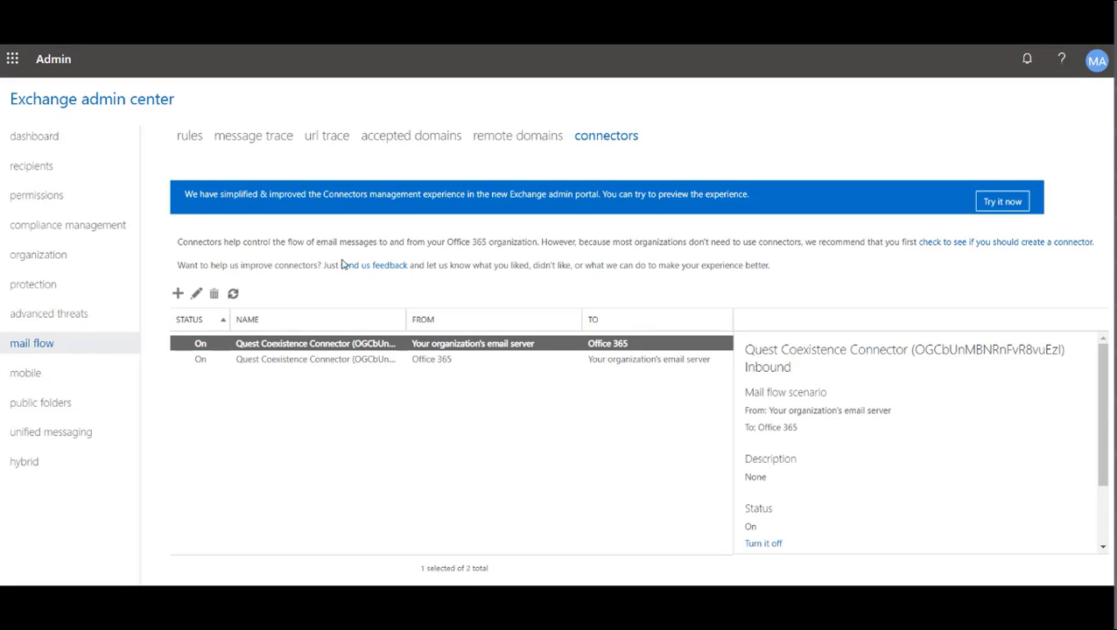
{"action": "mouse_move", "coordinate": [370, 354]}
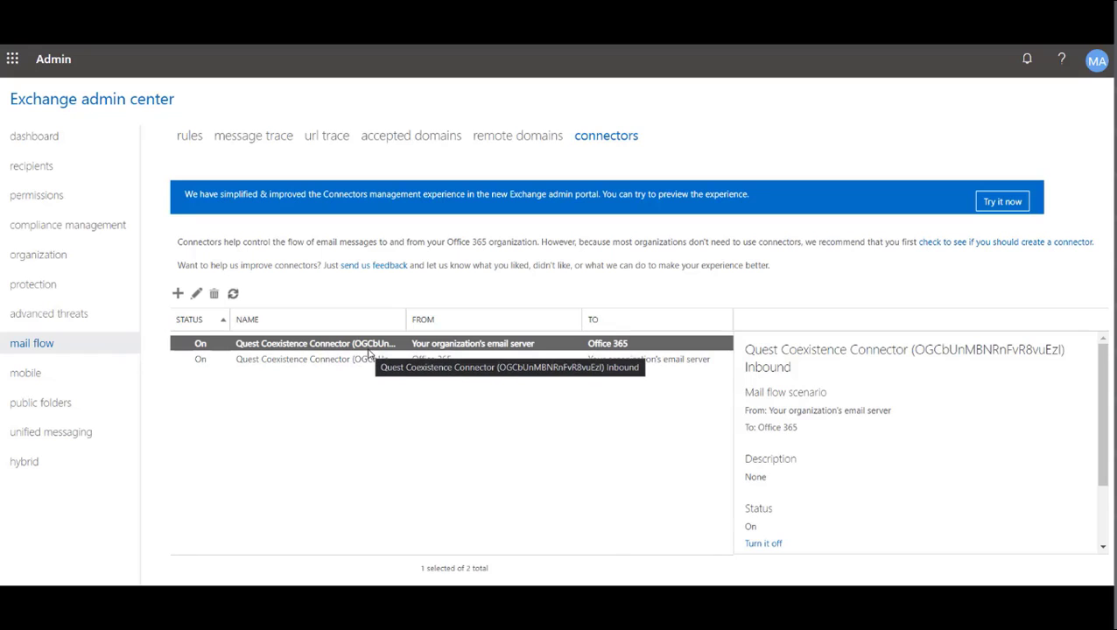
{"action": "mouse_move", "coordinate": [379, 361]}
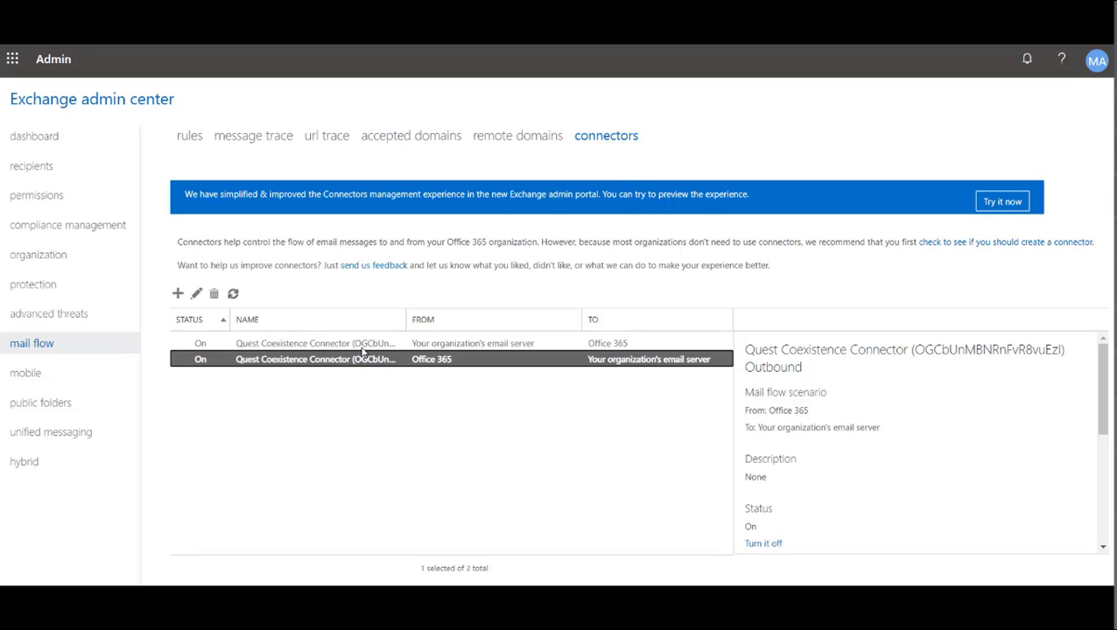
{"action": "left_click", "coordinate": [315, 343]}
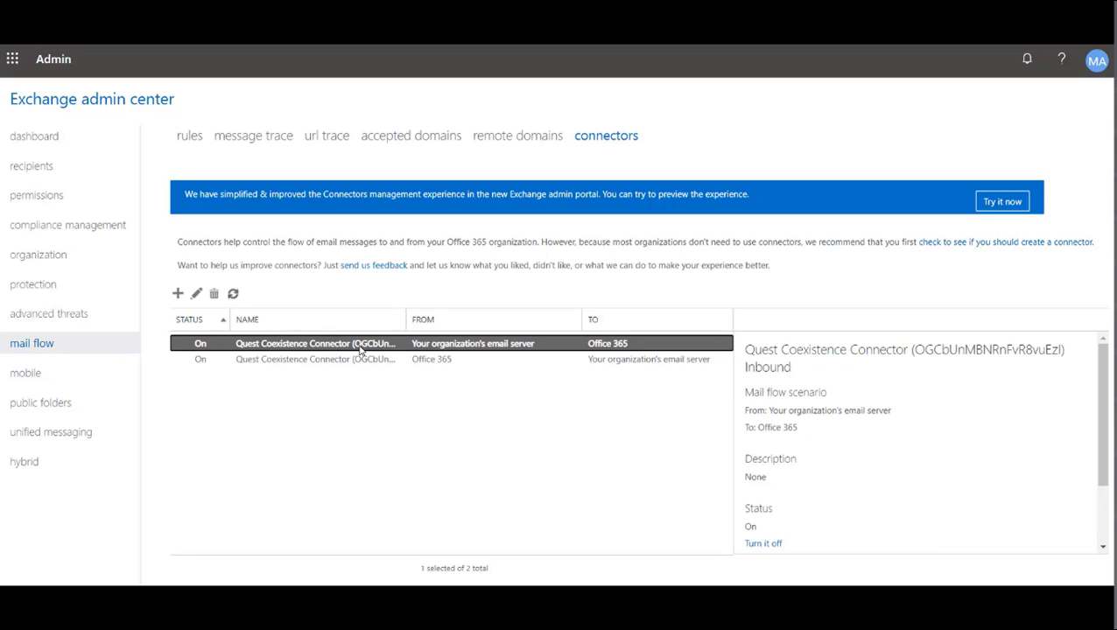